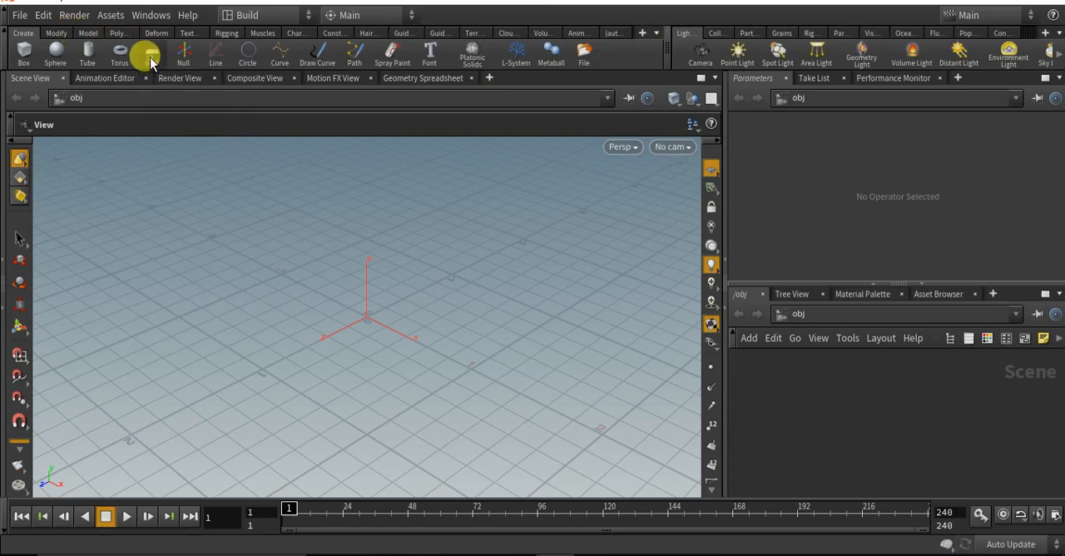
Add a grid object named ground with its primitive type set to NURBS.
click(153, 54)
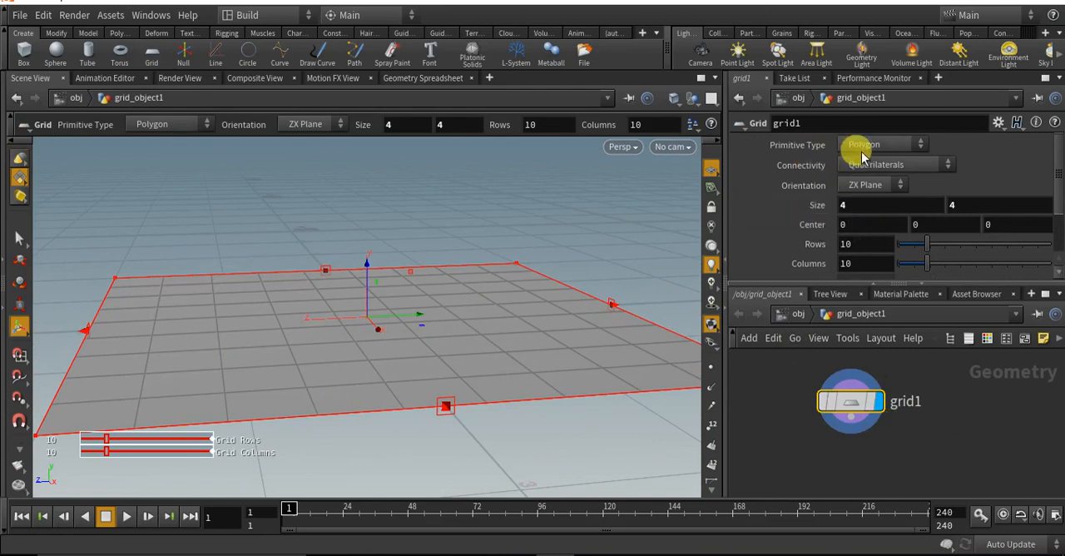
click(882, 143)
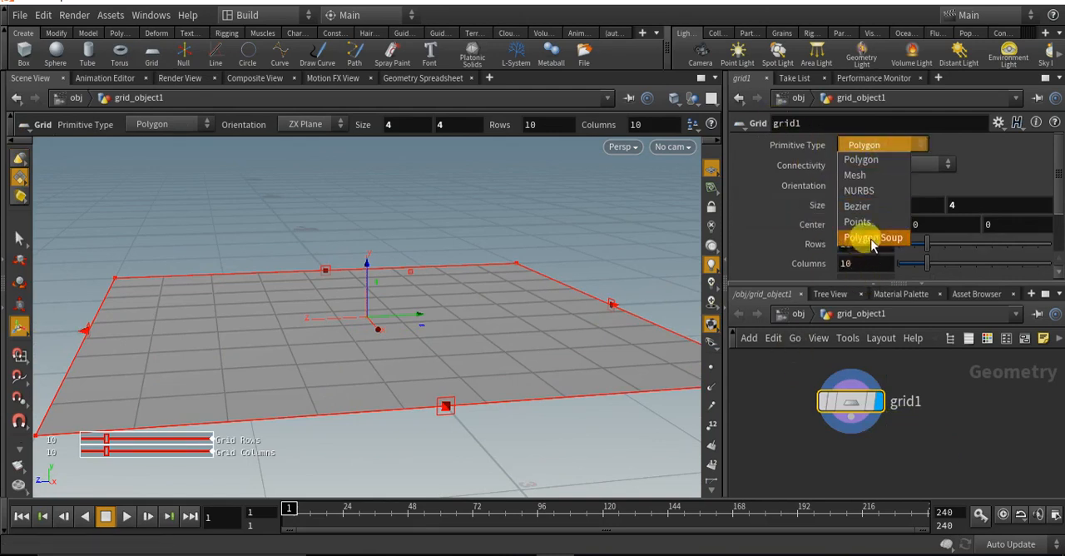
click(862, 190)
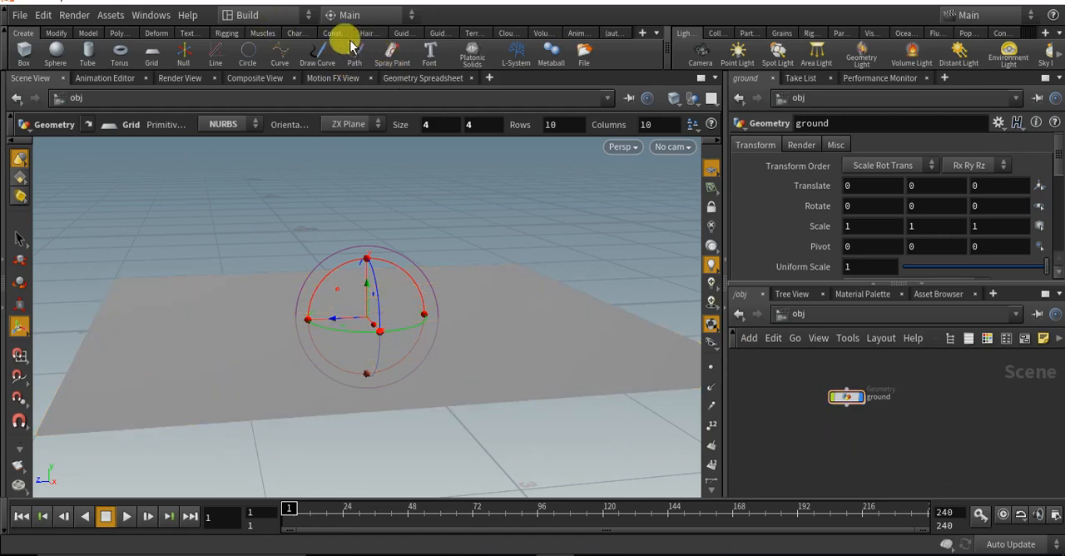
Add a Mocap Biped 3 character and scale the ground uniformly to about 6.4.
click(294, 34)
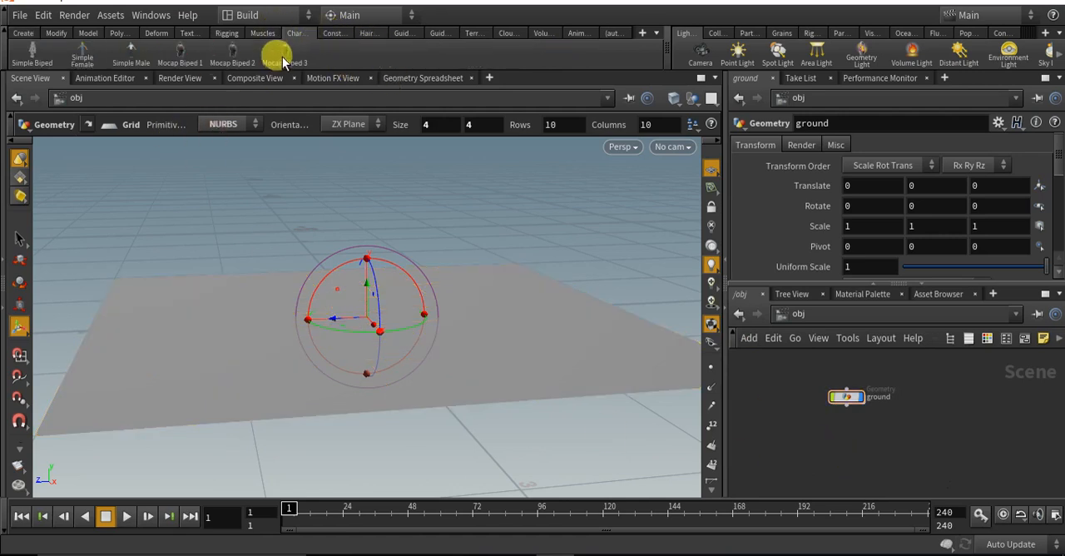
click(285, 53)
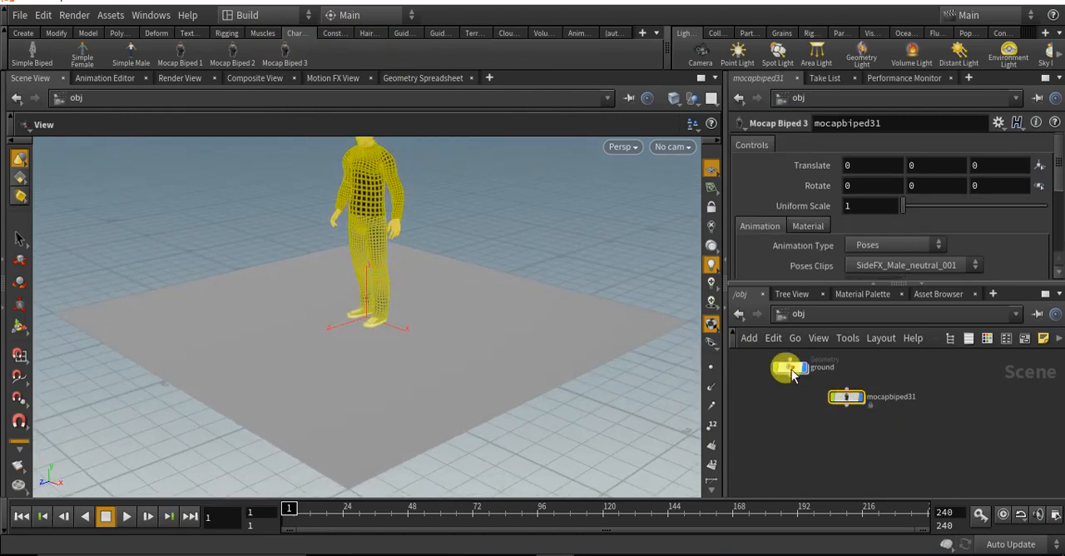
click(786, 366)
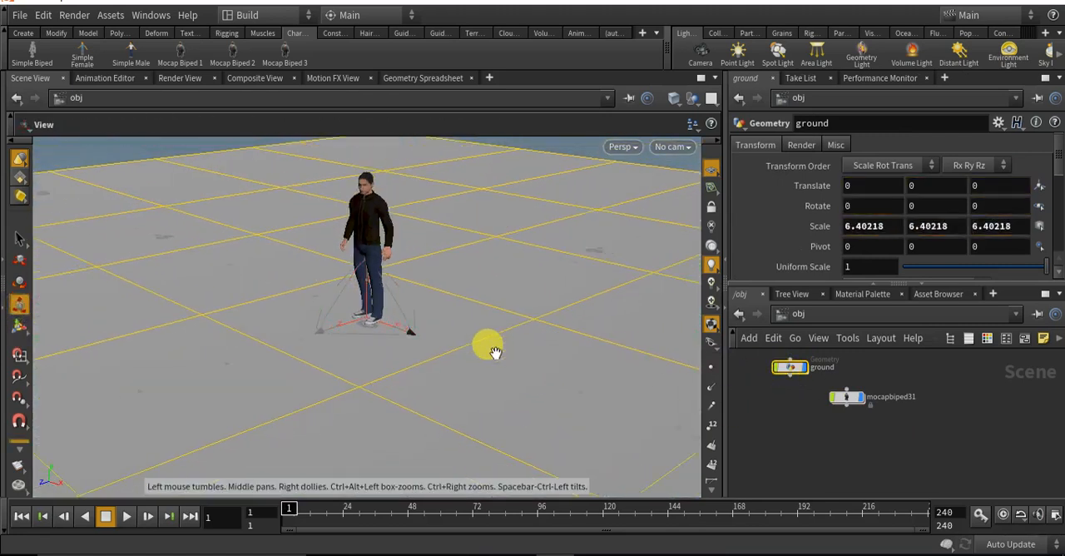
Set mocapbiped31's Animation Type to Runs so it performs a running clip.
click(845, 396)
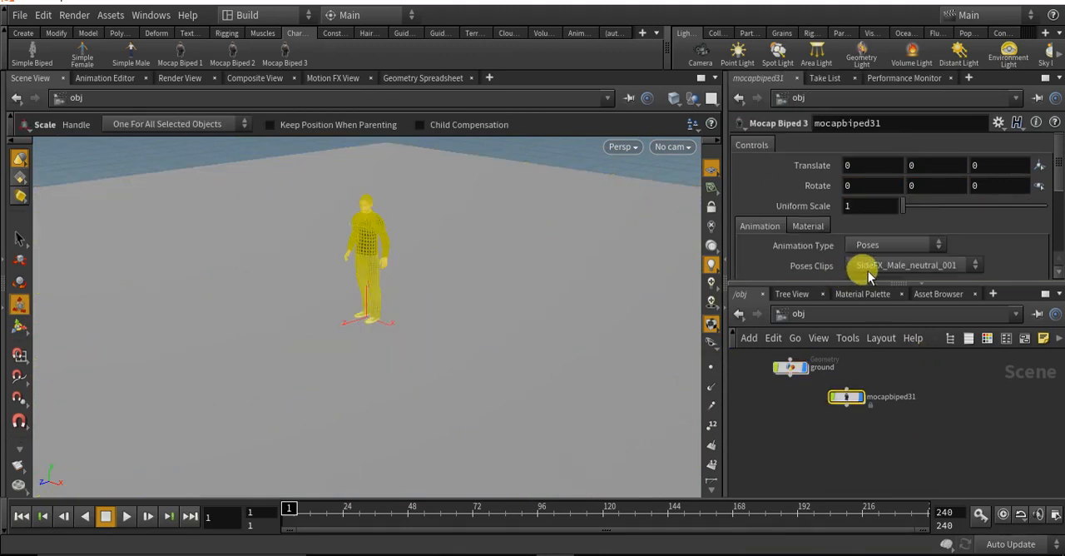
click(896, 245)
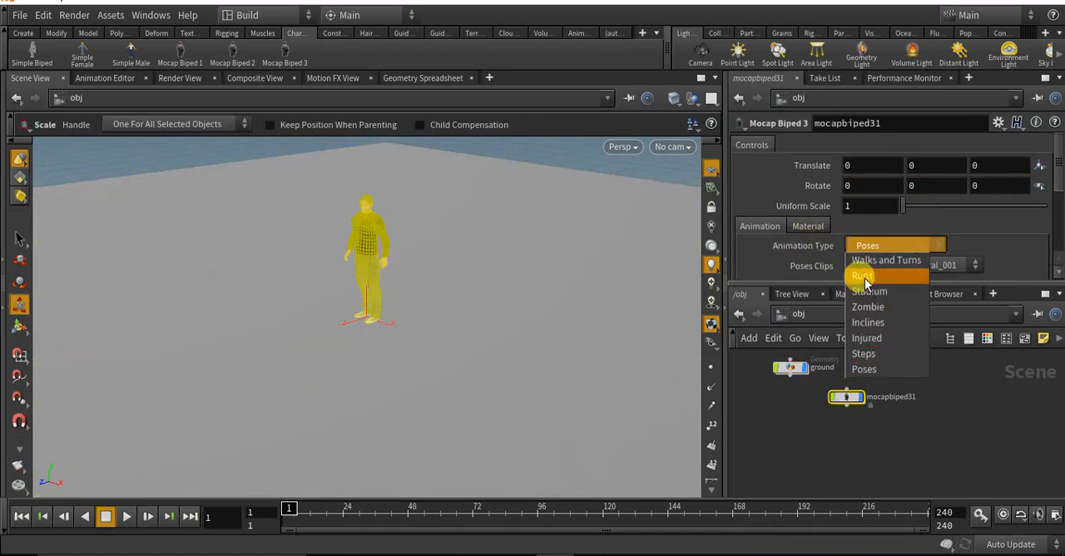
click(862, 276)
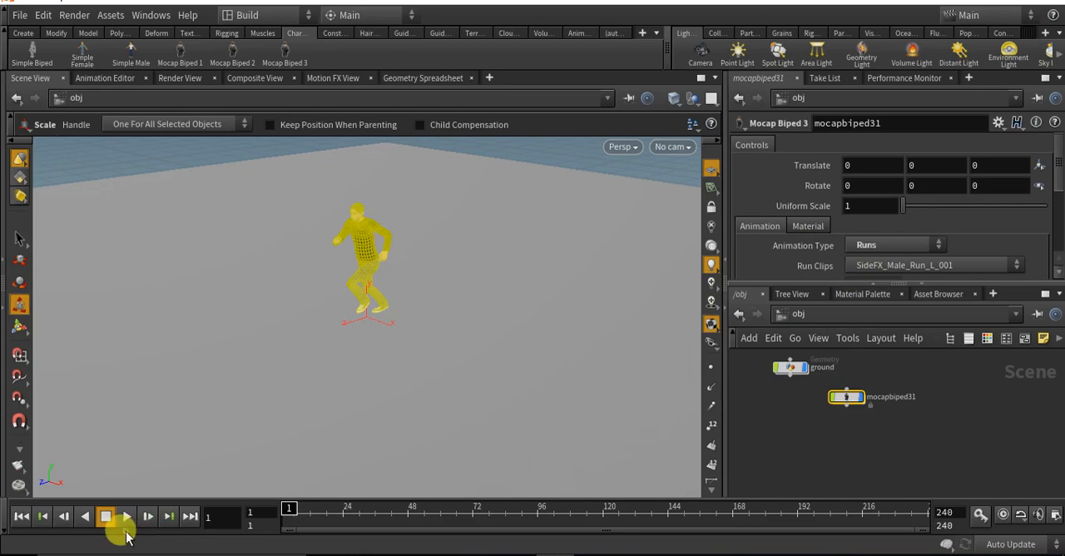
Play the running animation on the timeline, then stop playback.
click(126, 516)
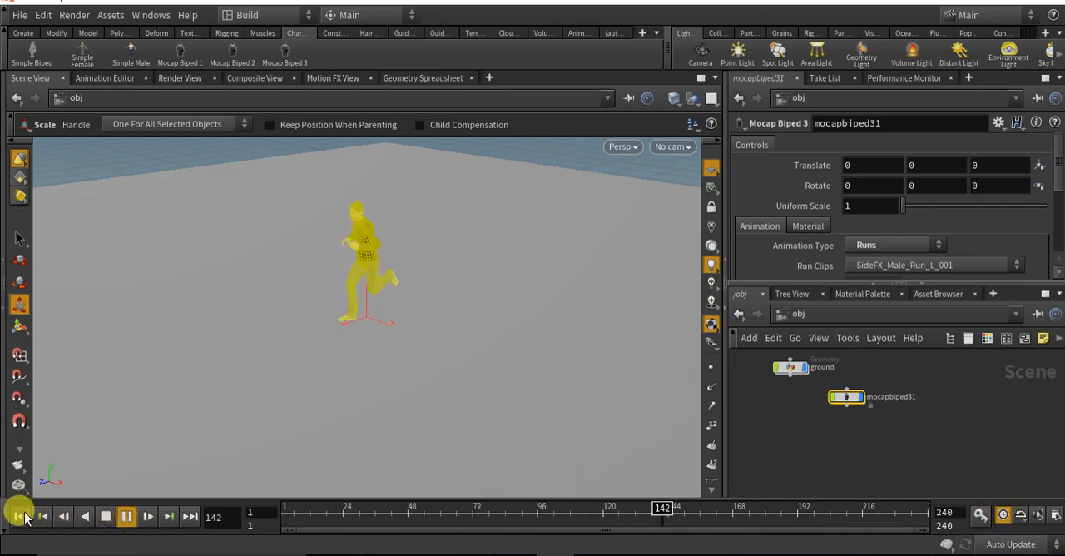
click(126, 516)
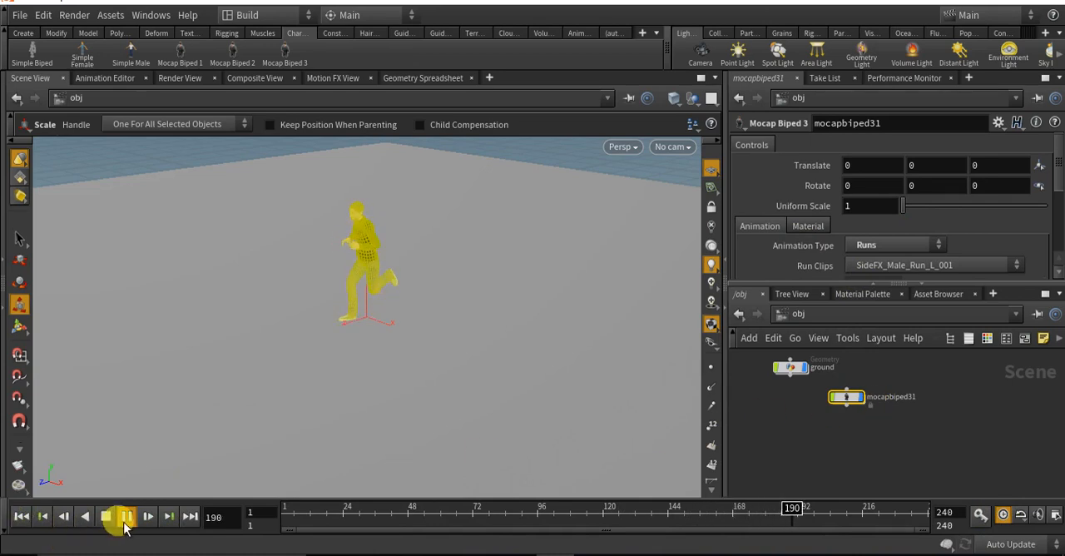
click(107, 516)
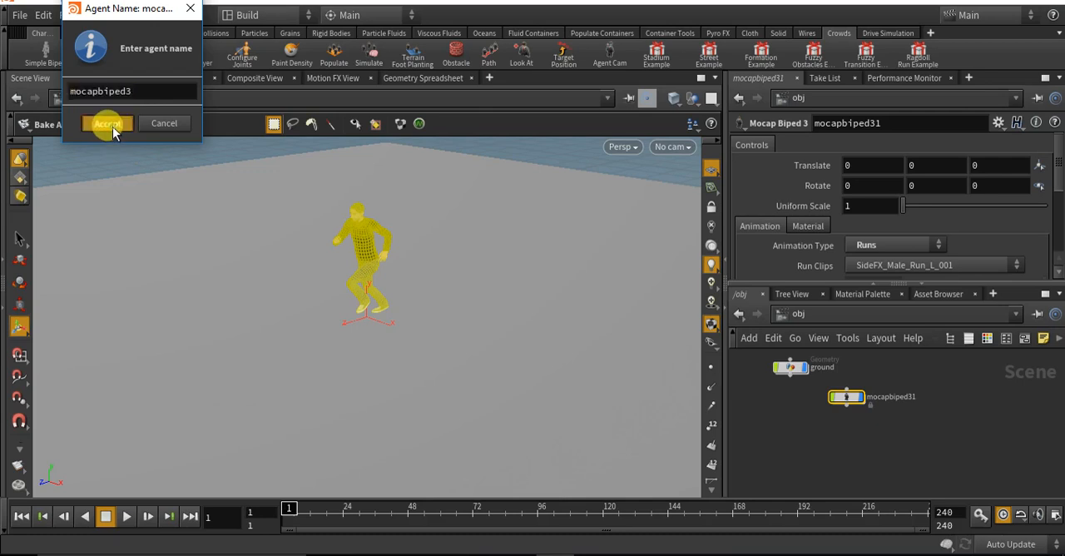
Bake the biped as crowd agent mocapbiped3, naming the clip and accepting.
click(107, 123)
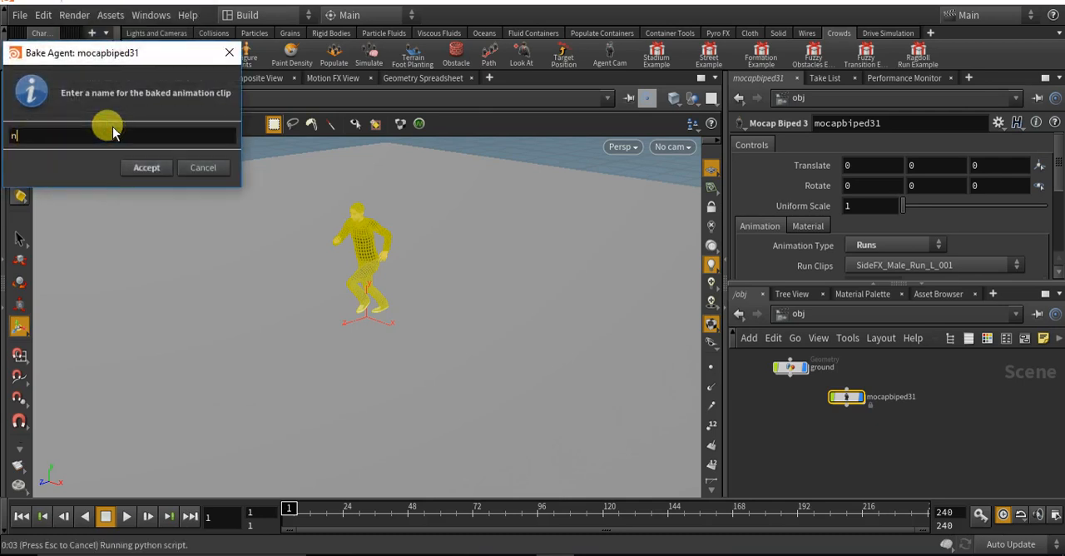
text(ebnn)
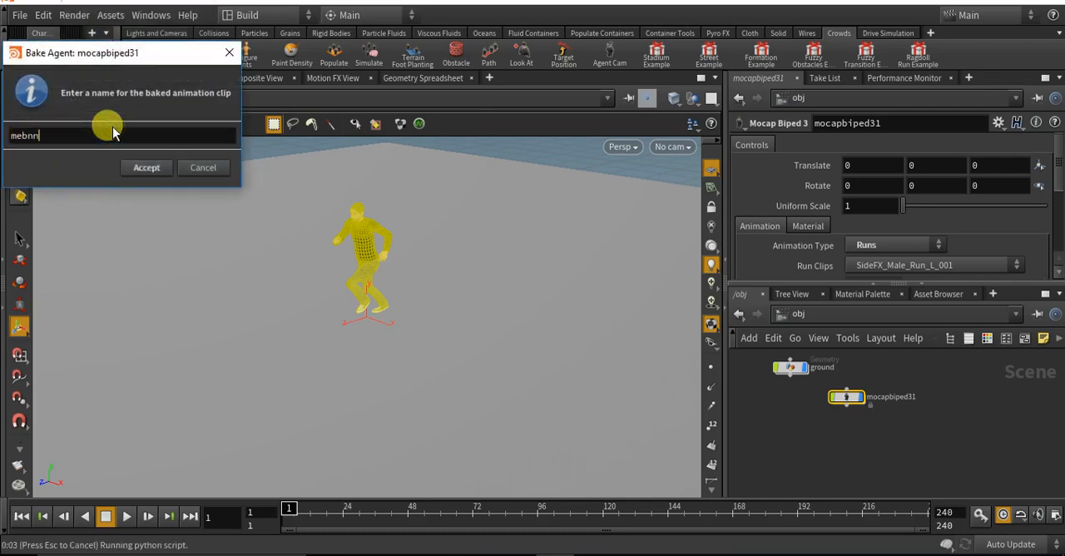
key(BackSpace)
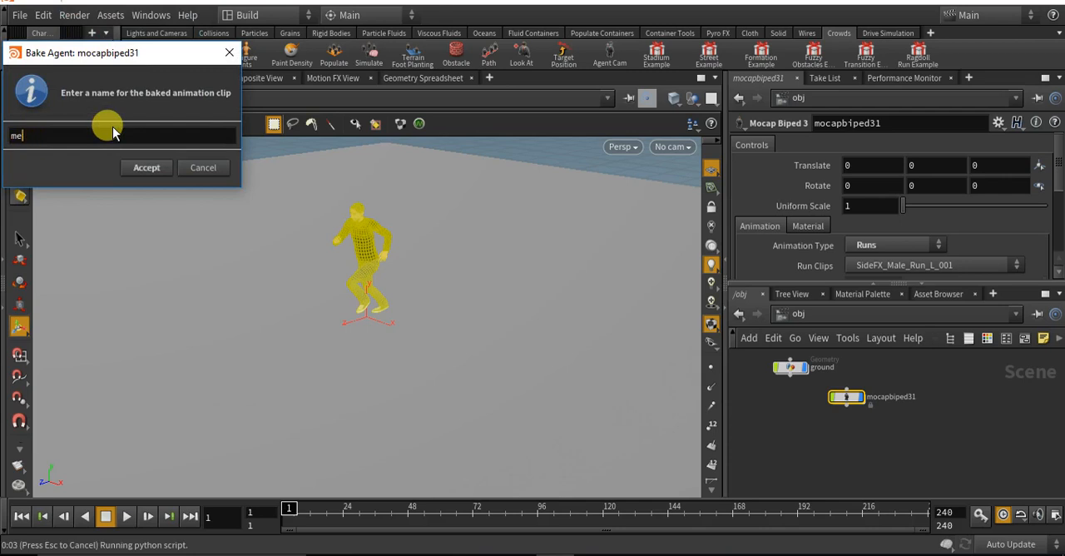
text(n)
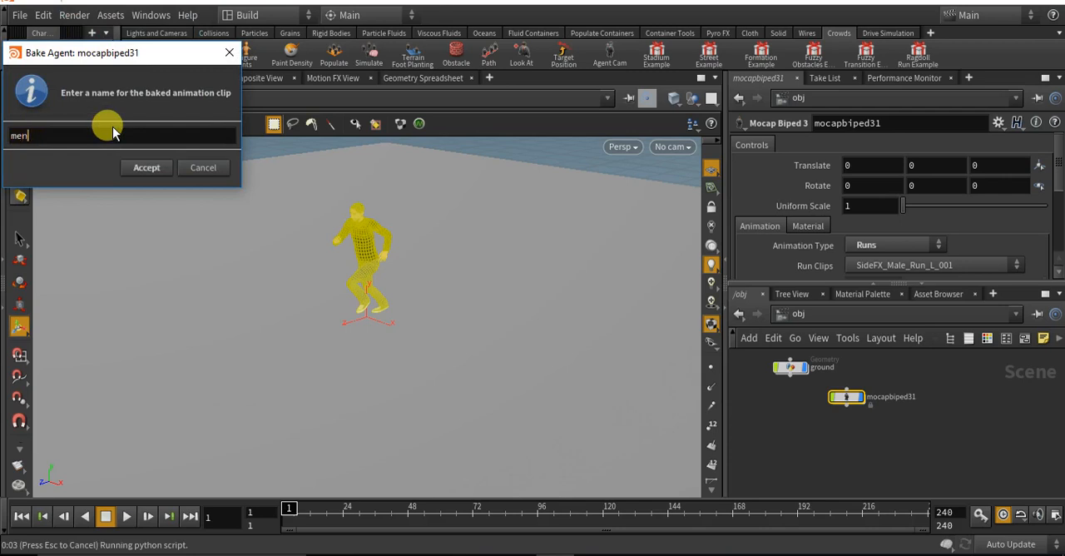
click(146, 166)
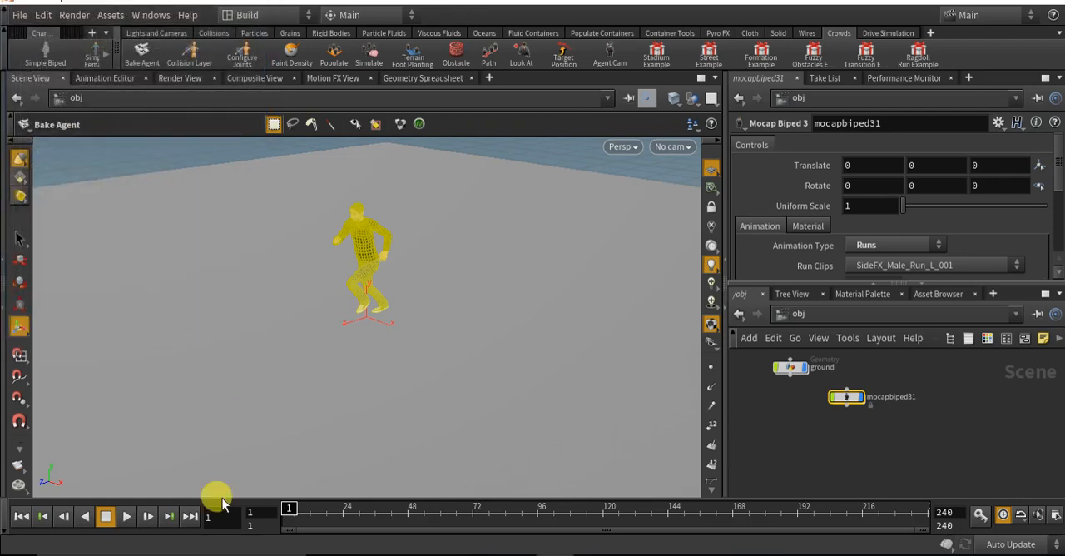
click(847, 396)
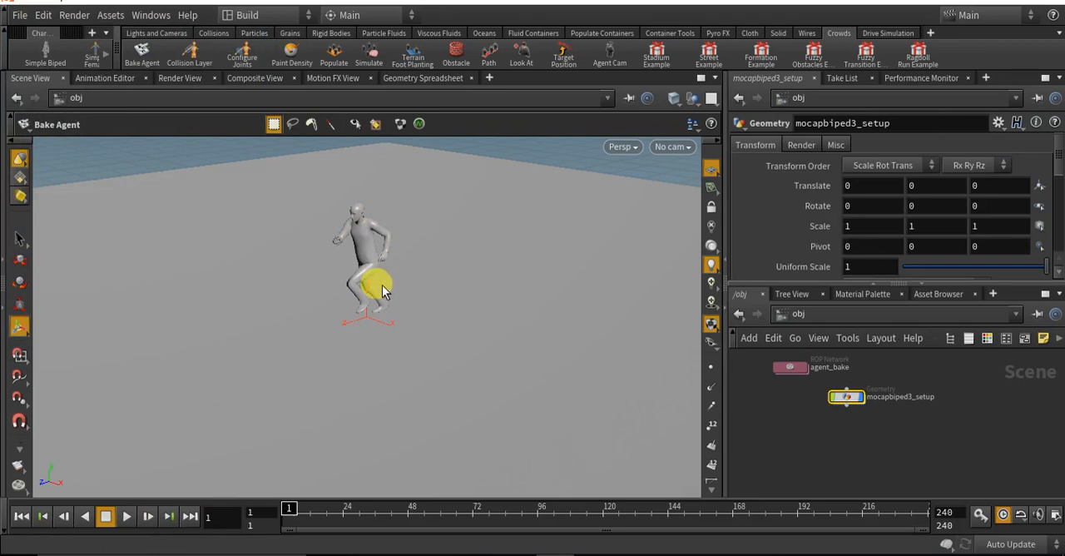
Populate a crowd source of 20 agents from the mocapbiped3_setup agent.
key(h)
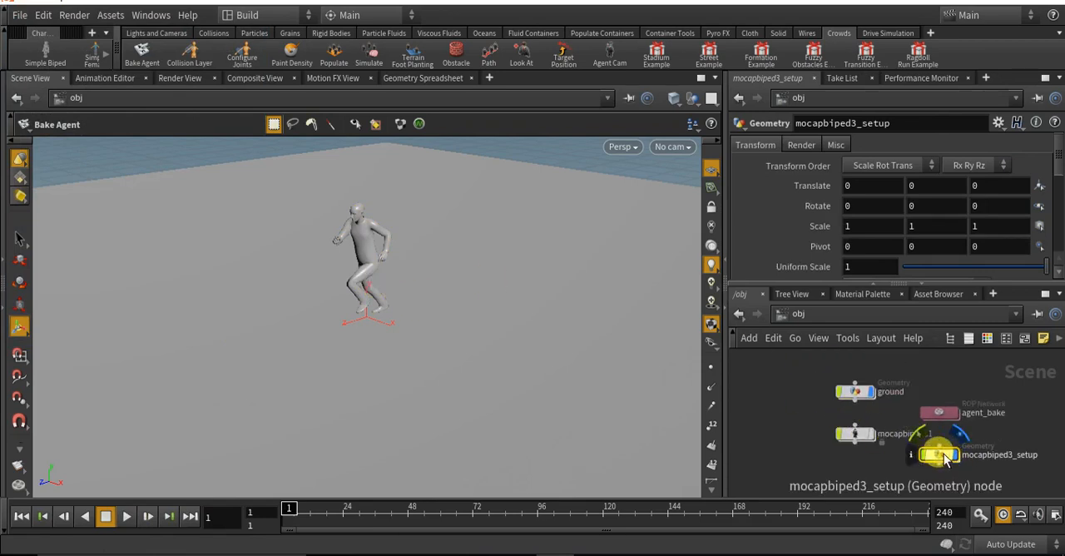
mouse_move(1028, 456)
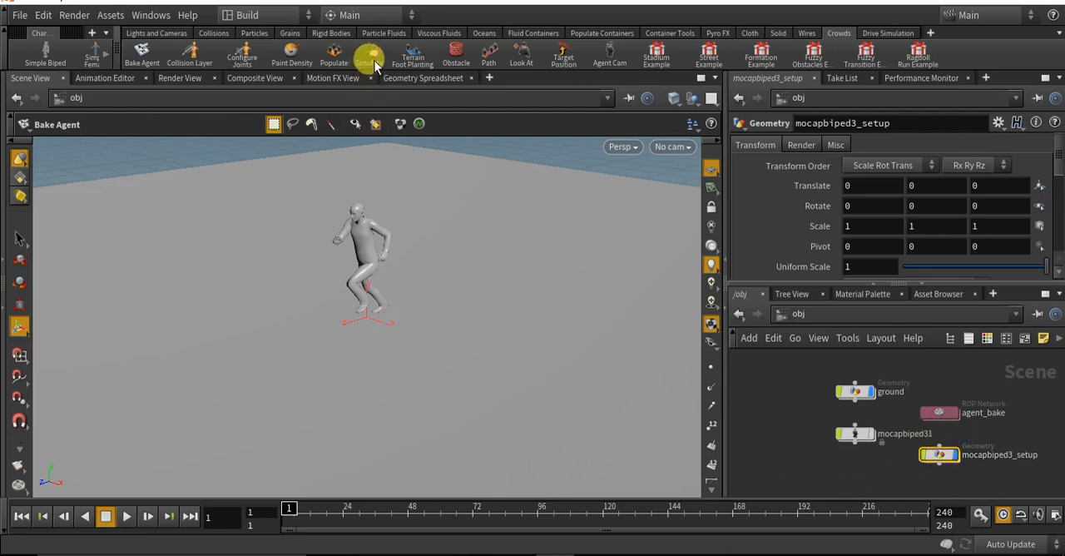
click(333, 53)
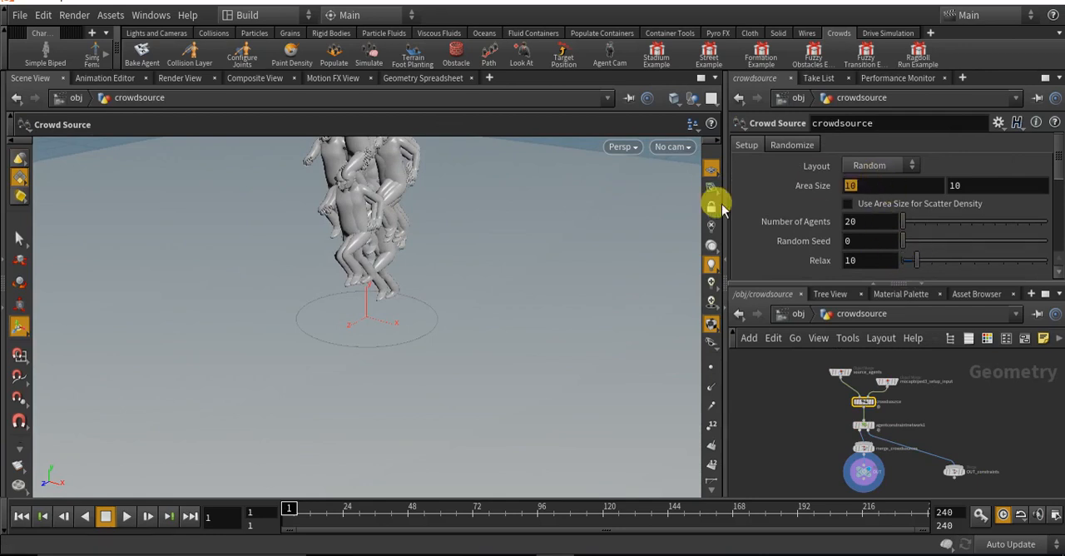
mouse_move(623, 323)
text(5)
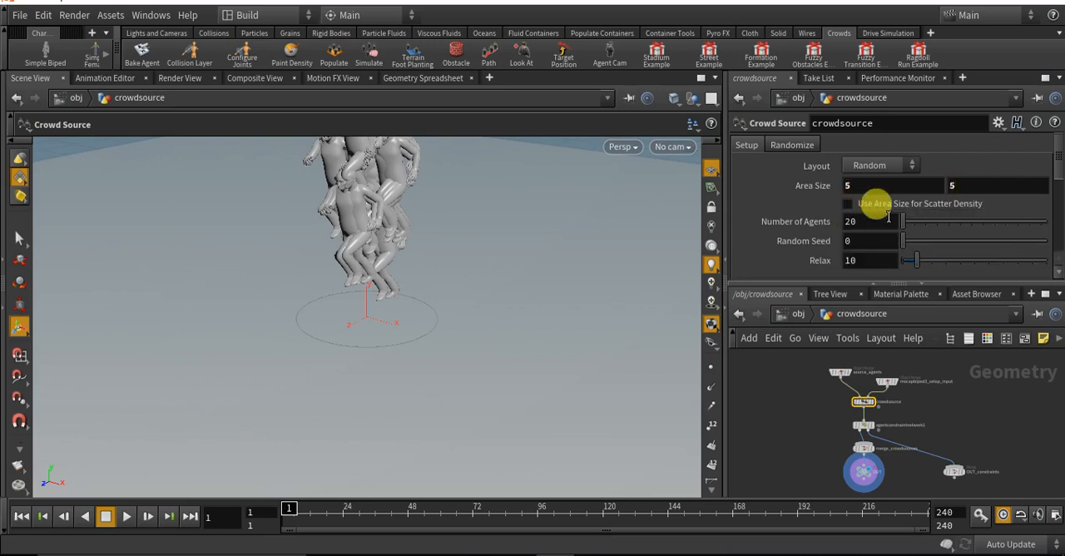
Adjust the crowd source's agent count to about 54 and change its random seed.
drag(889, 221, 908, 222)
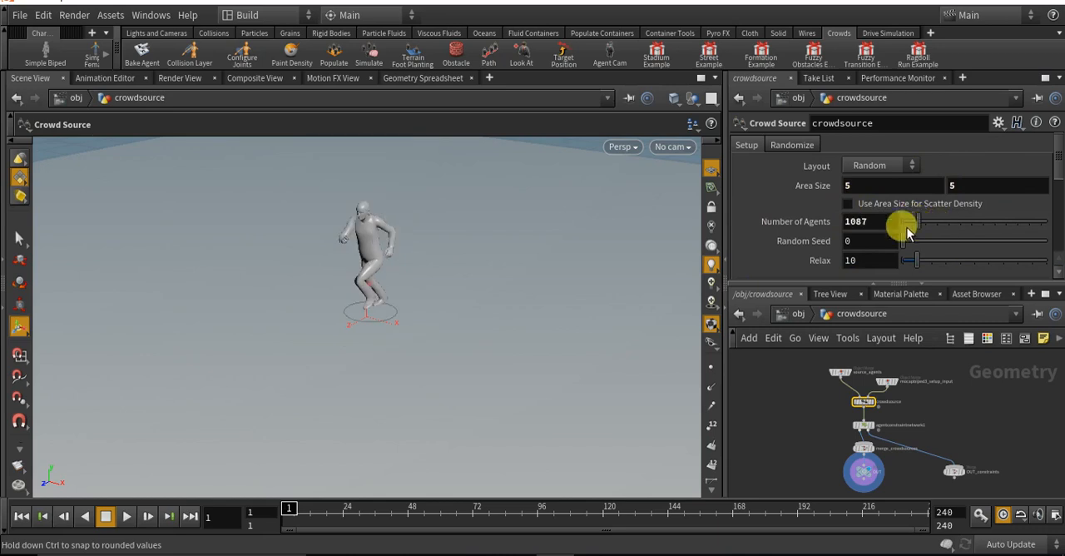
drag(902, 221, 847, 221)
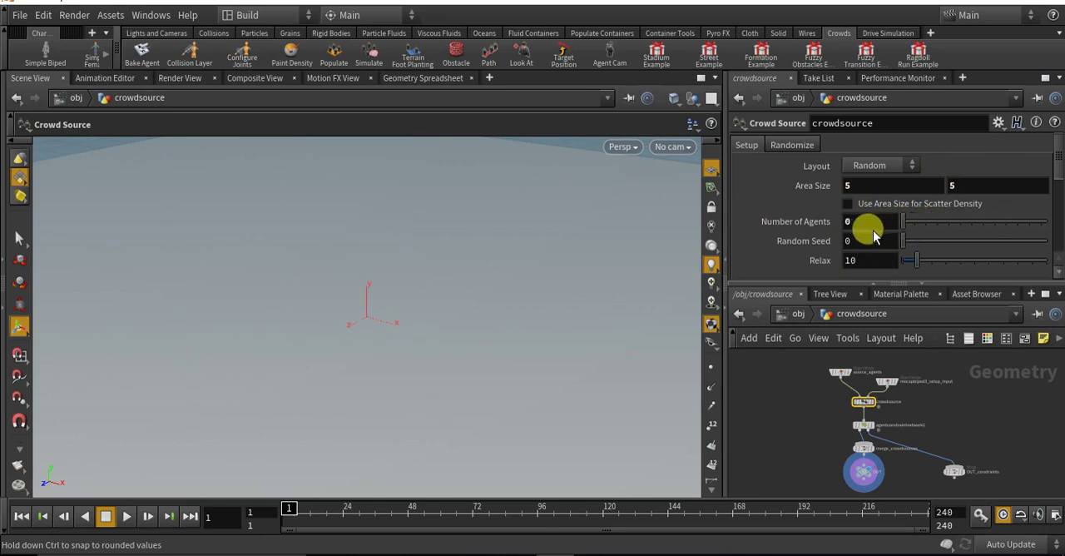
drag(869, 221, 907, 222)
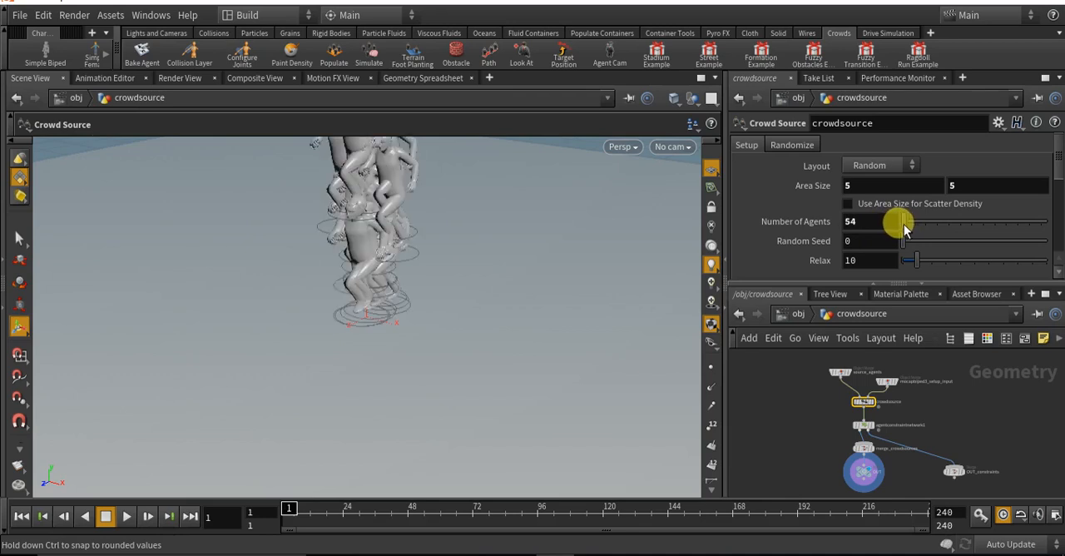
drag(902, 240, 932, 253)
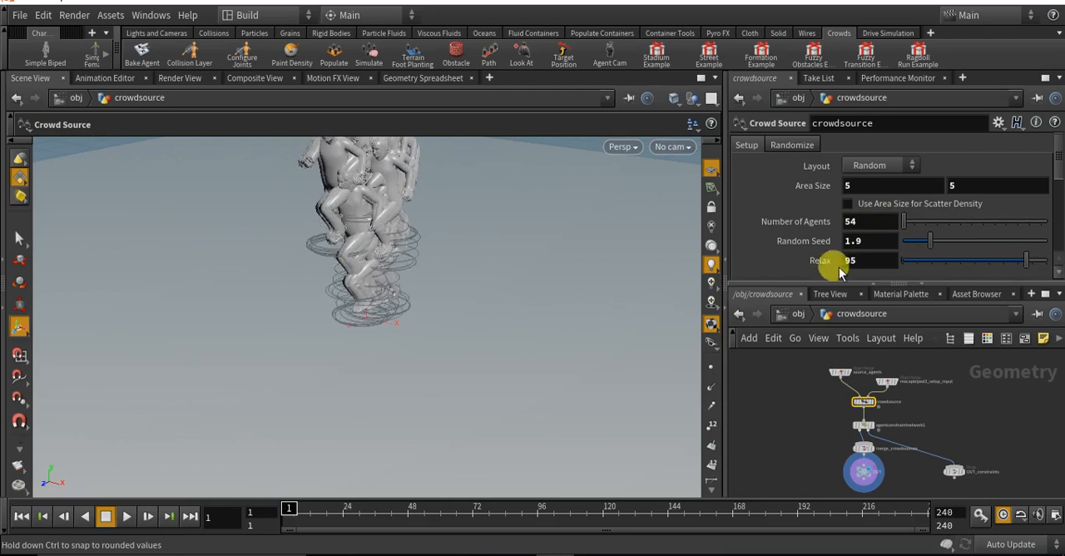
scroll(down, 3)
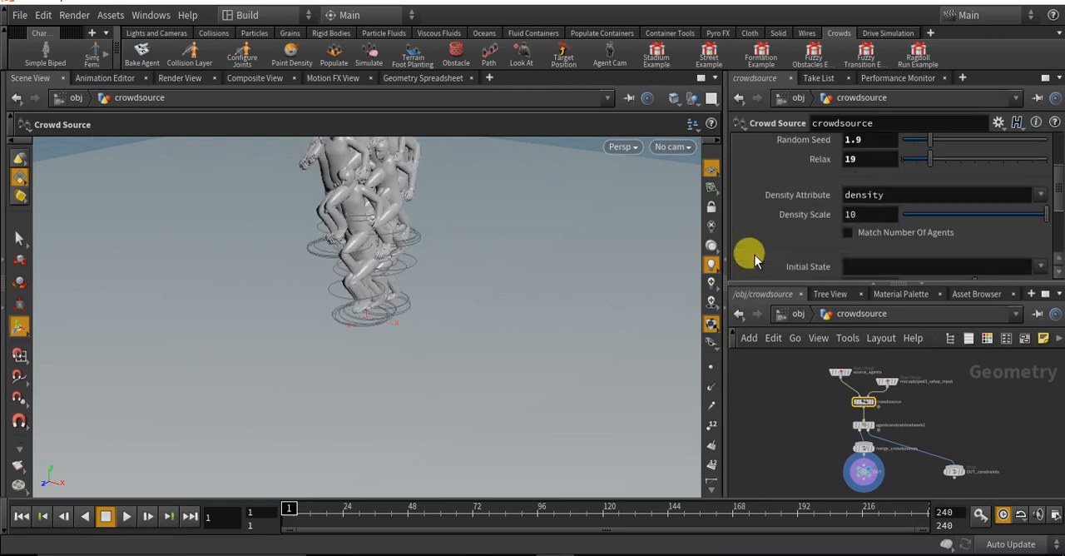
scroll(down, 3)
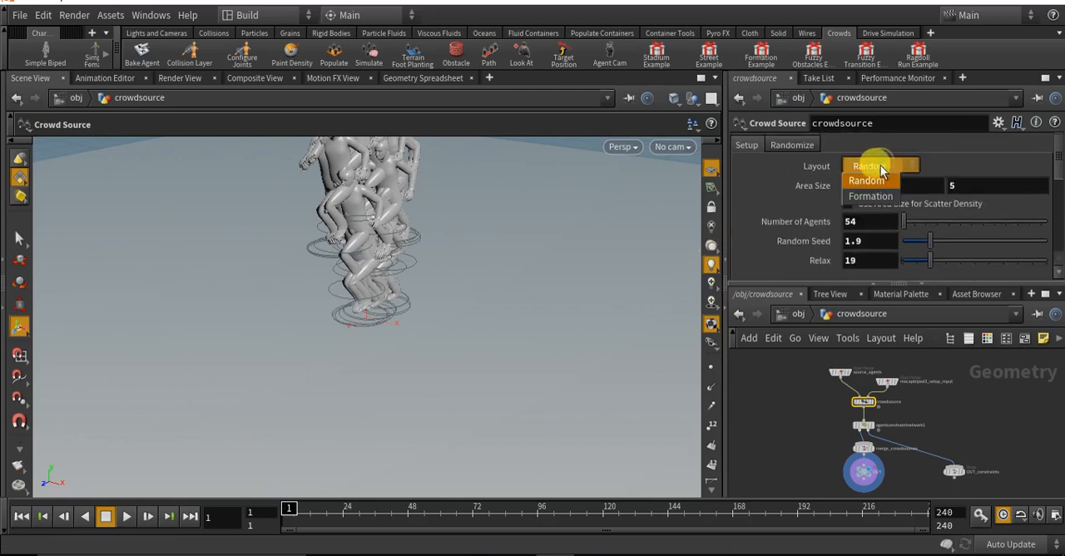
Switch the layout to Formation with 8 rows, 8 columns and spacing 1.23.
click(871, 196)
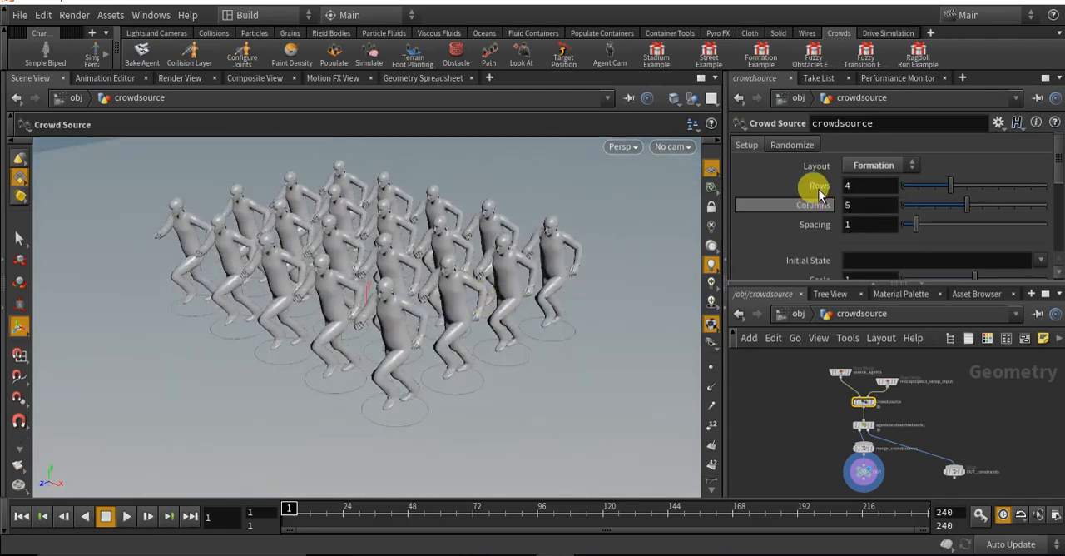
drag(952, 186, 979, 186)
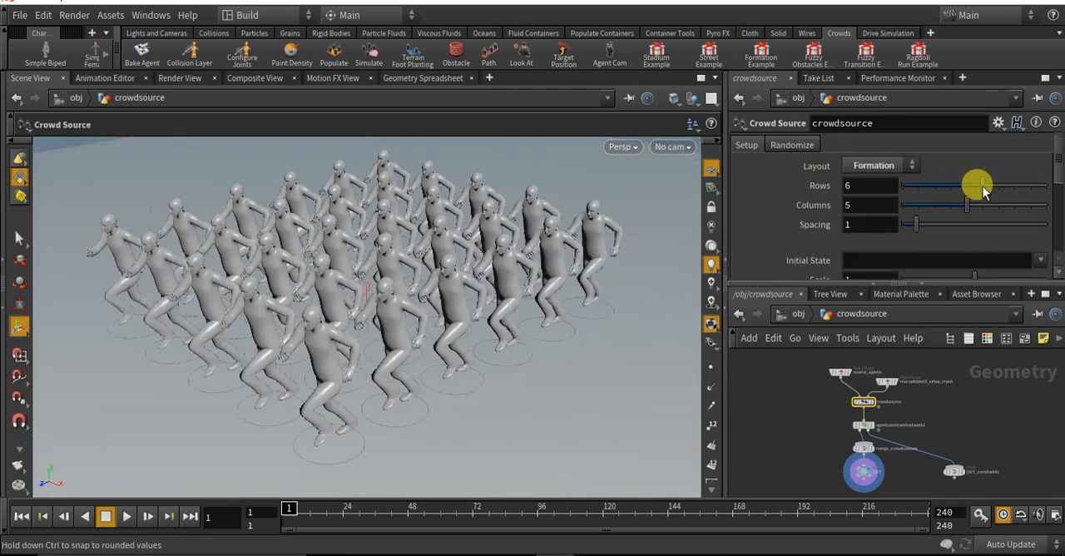
drag(965, 205, 1032, 204)
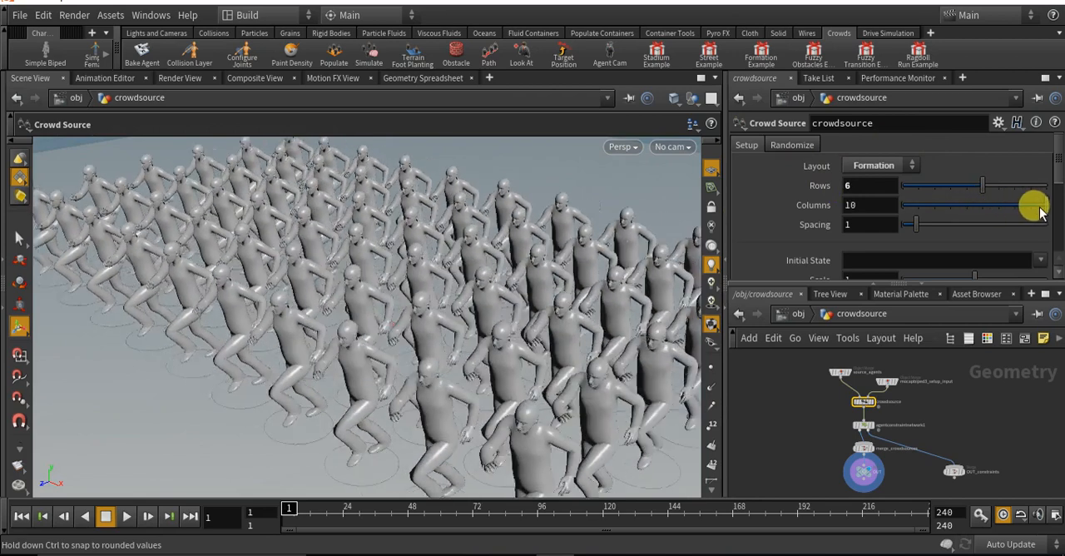
drag(1035, 206, 1005, 184)
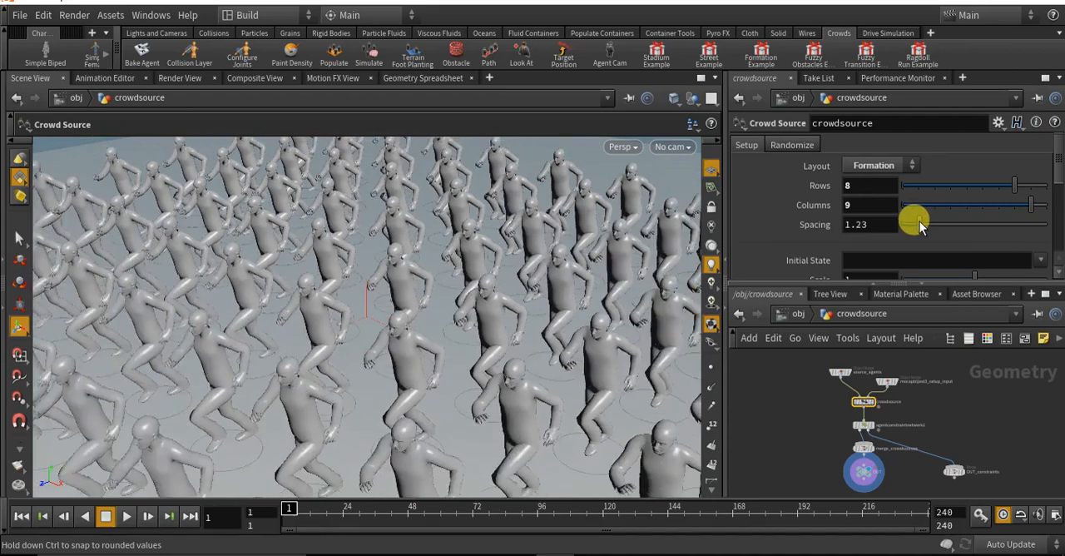
click(792, 143)
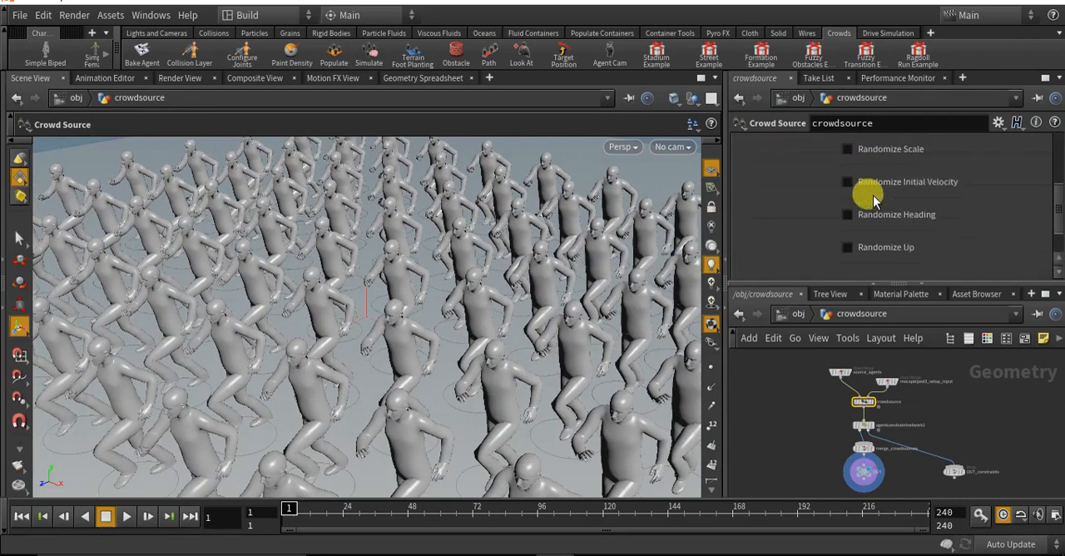
scroll(up, 3)
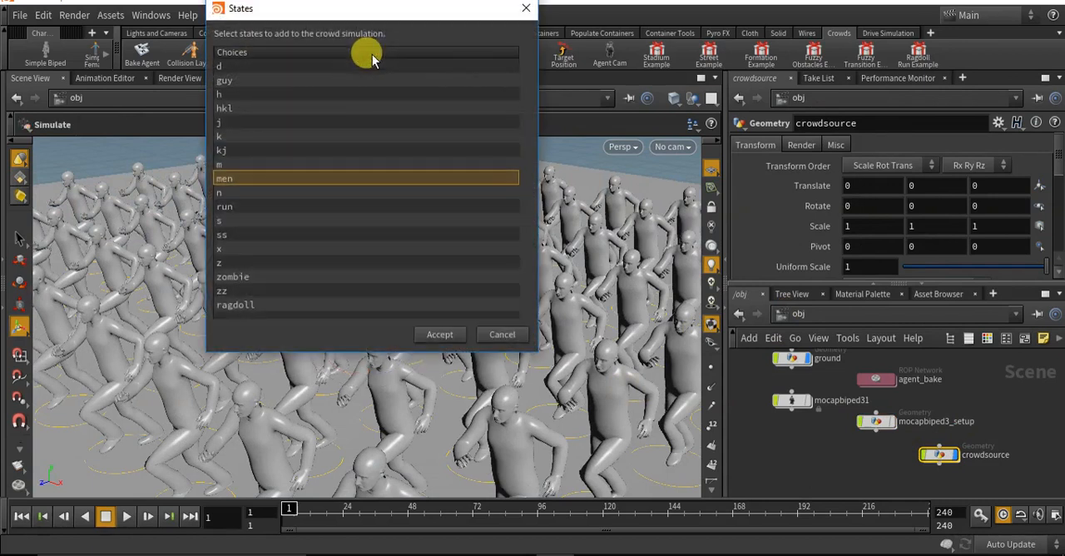
Create the crowd_sim network via Simulate, accept its states and start playback.
click(440, 333)
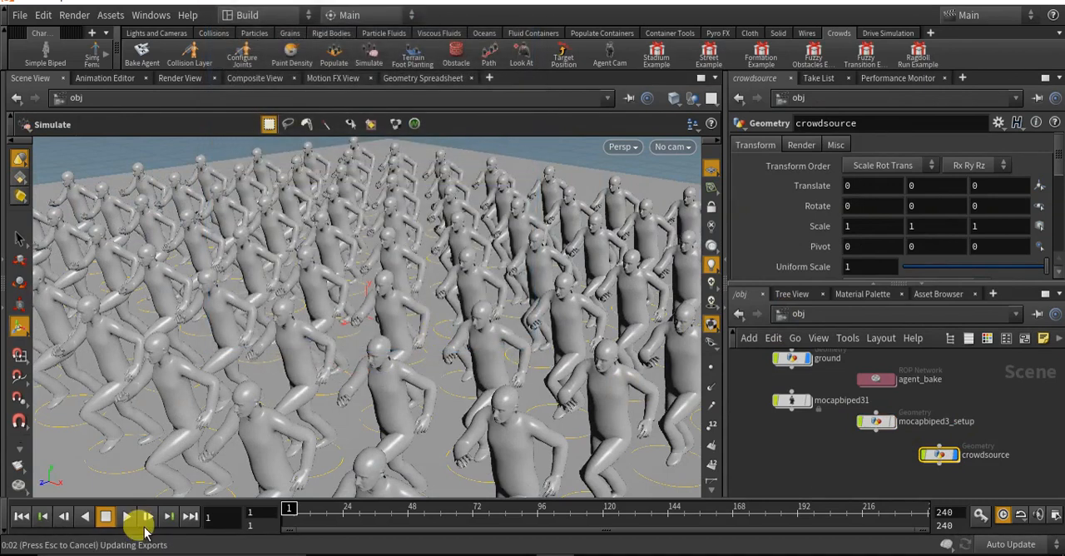
click(126, 516)
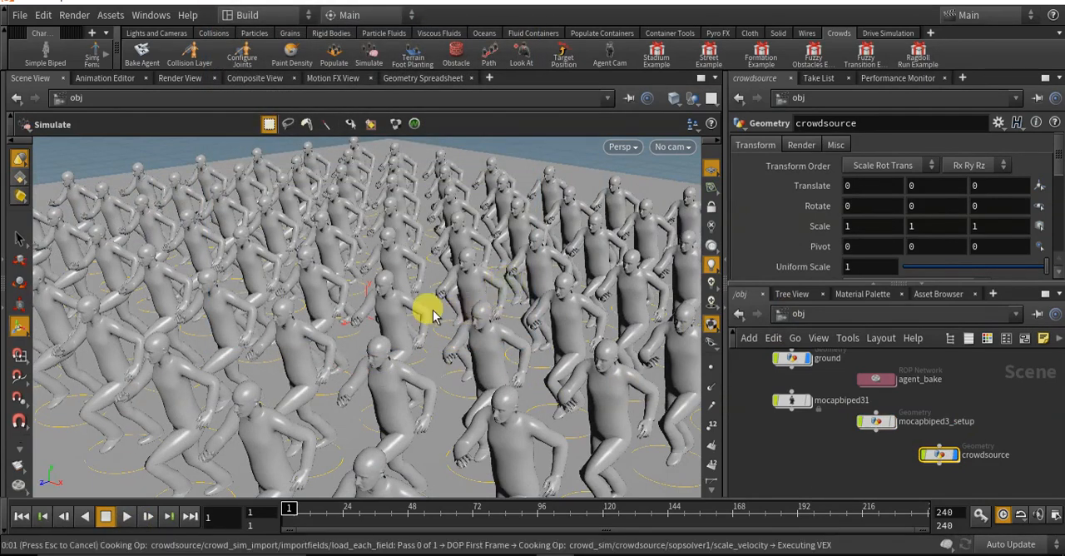
click(938, 455)
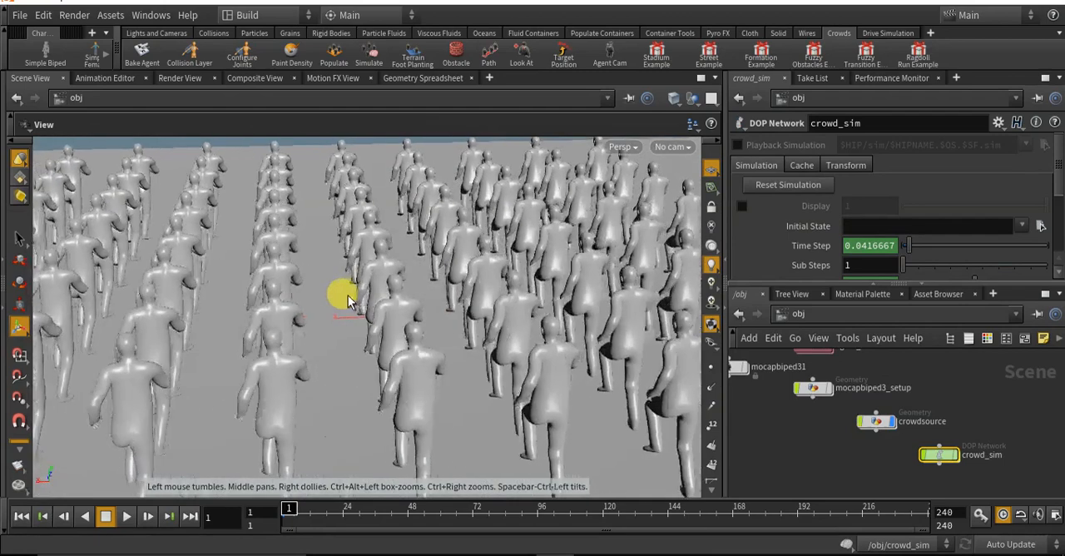
Play the simulation to cache frames while orbiting around the running crowd.
drag(350, 299, 317, 283)
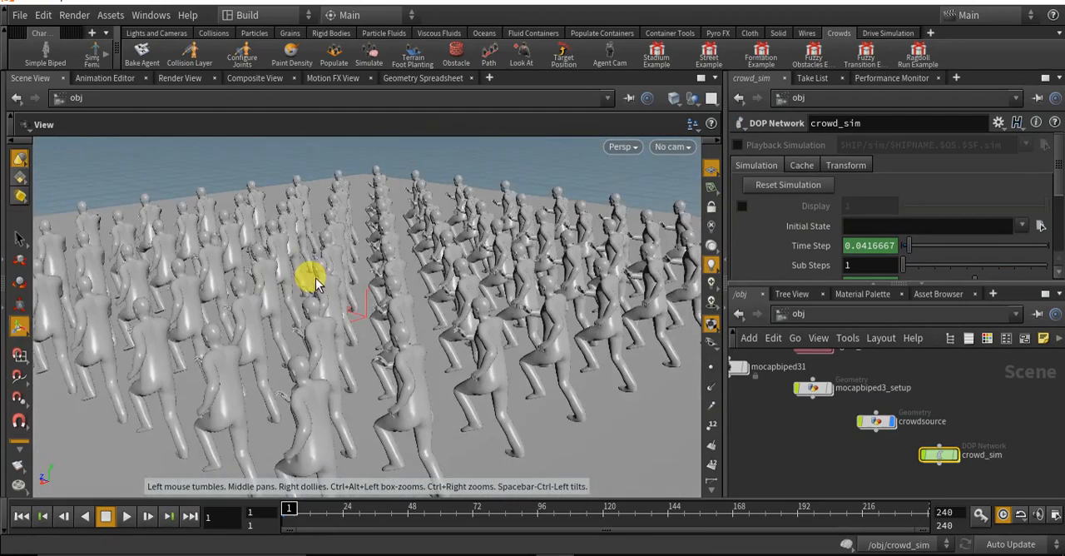
click(106, 516)
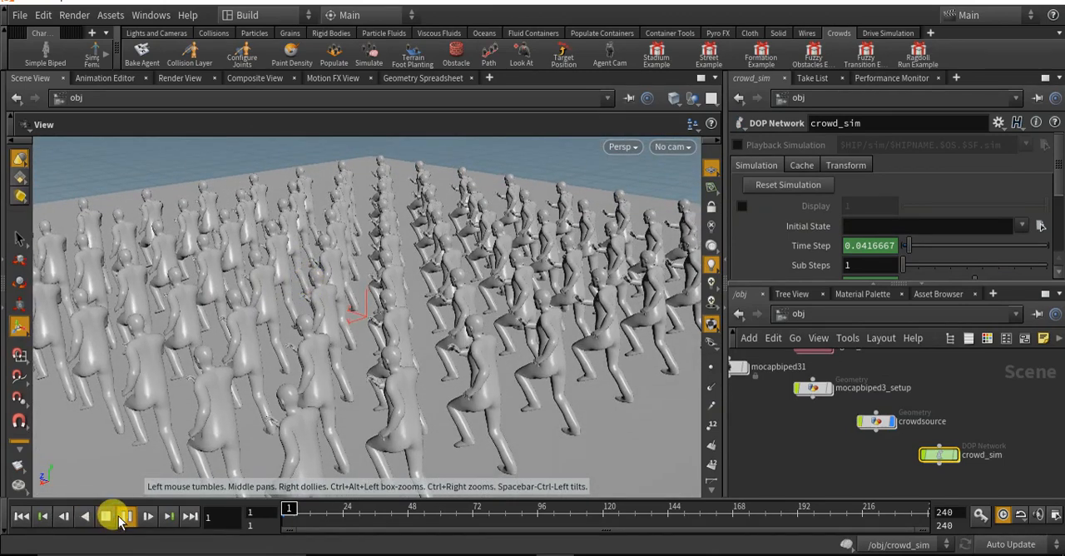
click(107, 516)
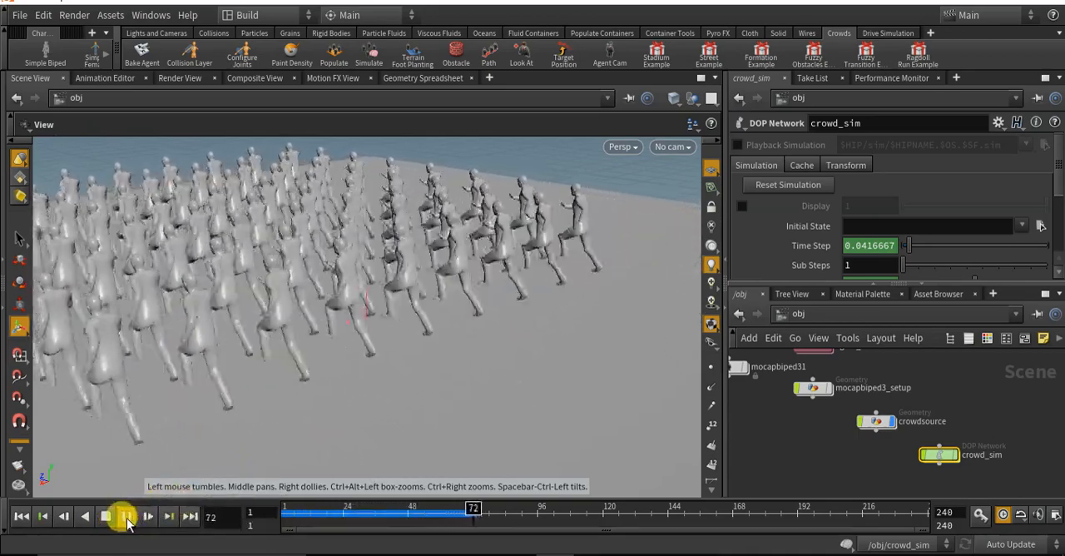
click(107, 516)
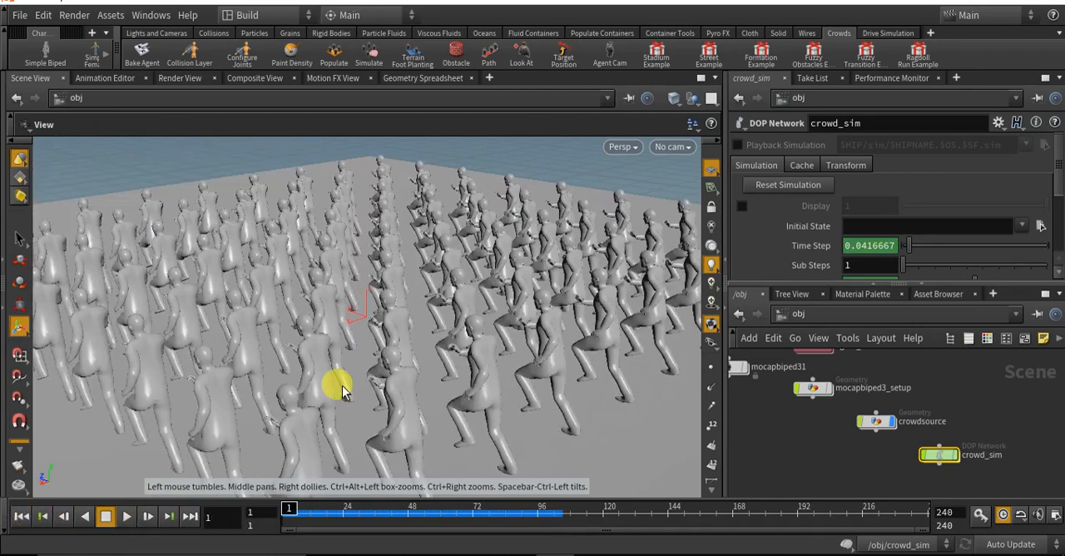
mouse_move(391, 269)
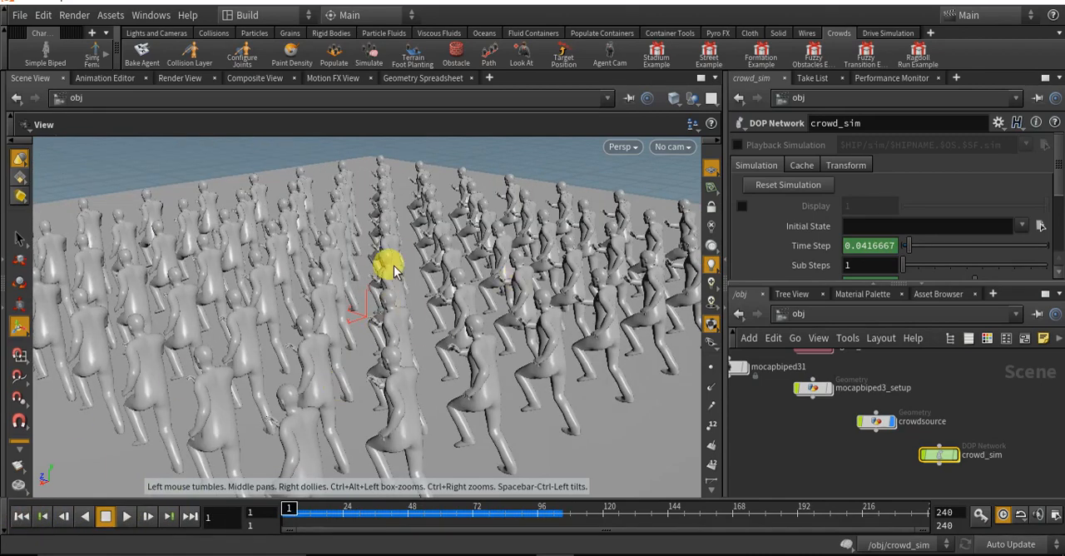
drag(391, 266, 516, 283)
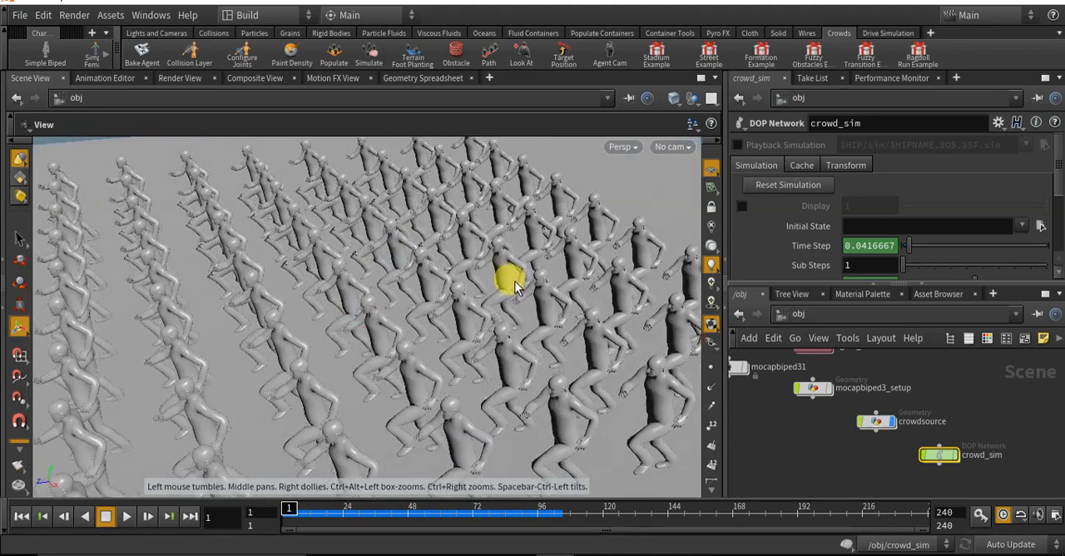
click(610, 53)
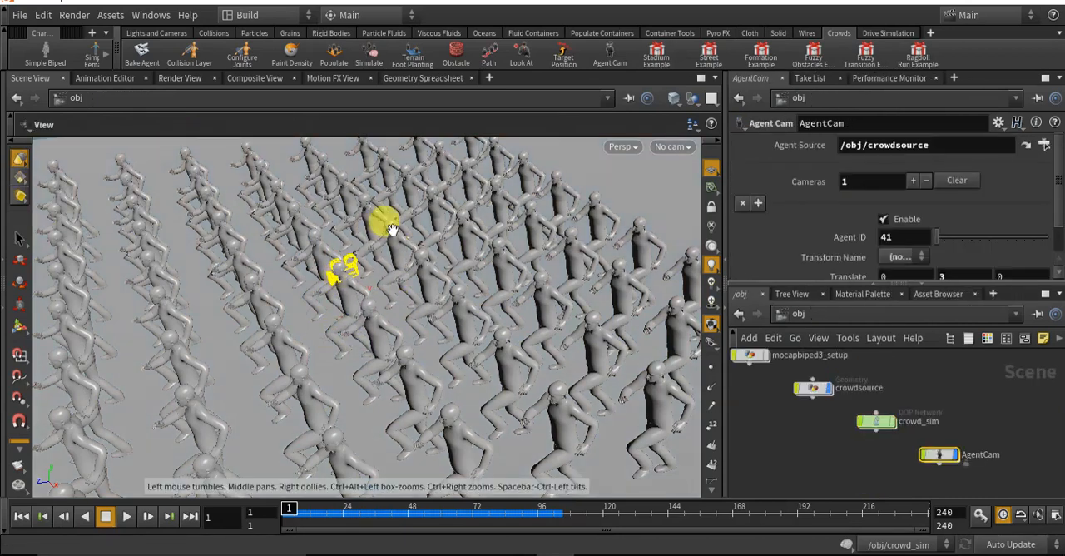
Move agentcam_1 into place on agent 41, about 0.2 up and -0.63 along Z.
drag(391, 224, 283, 241)
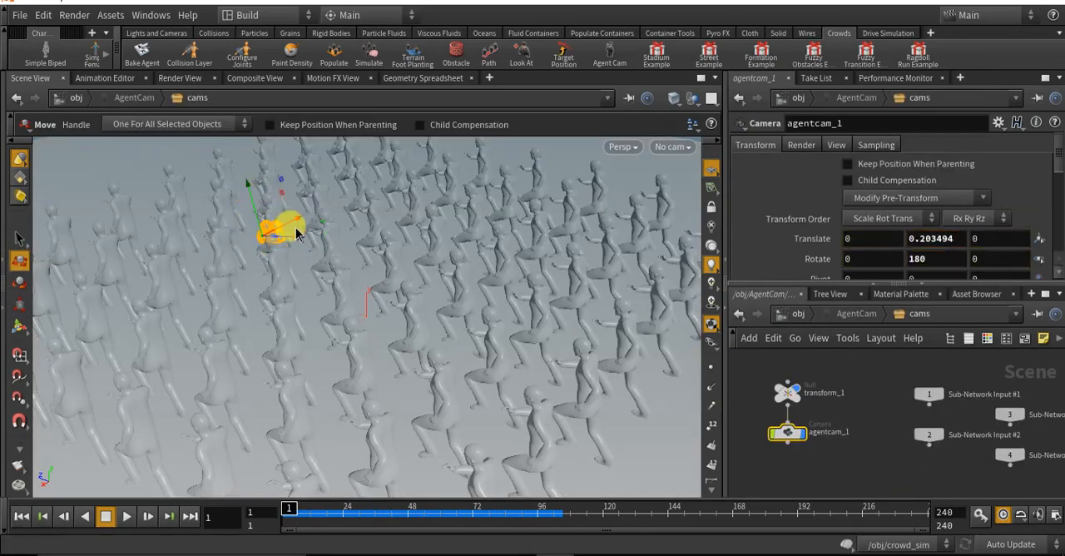
drag(283, 233, 330, 232)
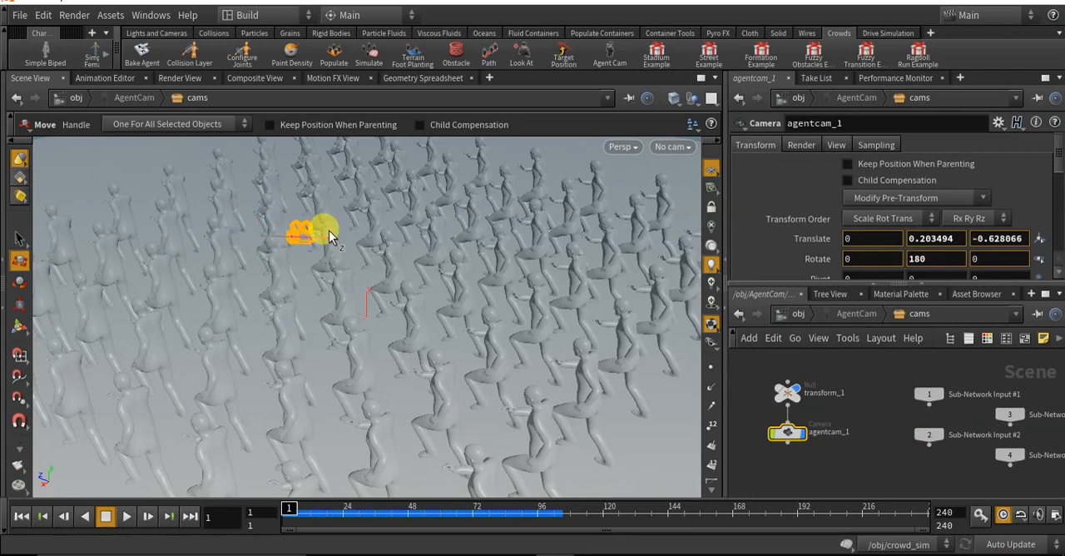
drag(330, 233, 275, 191)
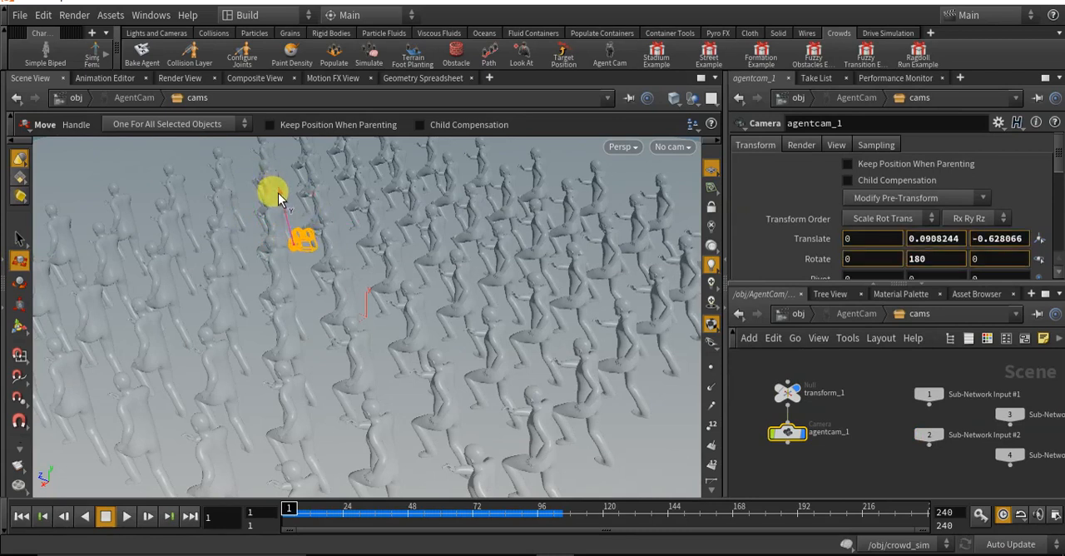
Look through /obj/AgentCam/cams/agentcam_1 to follow agent 41 from behind.
click(671, 146)
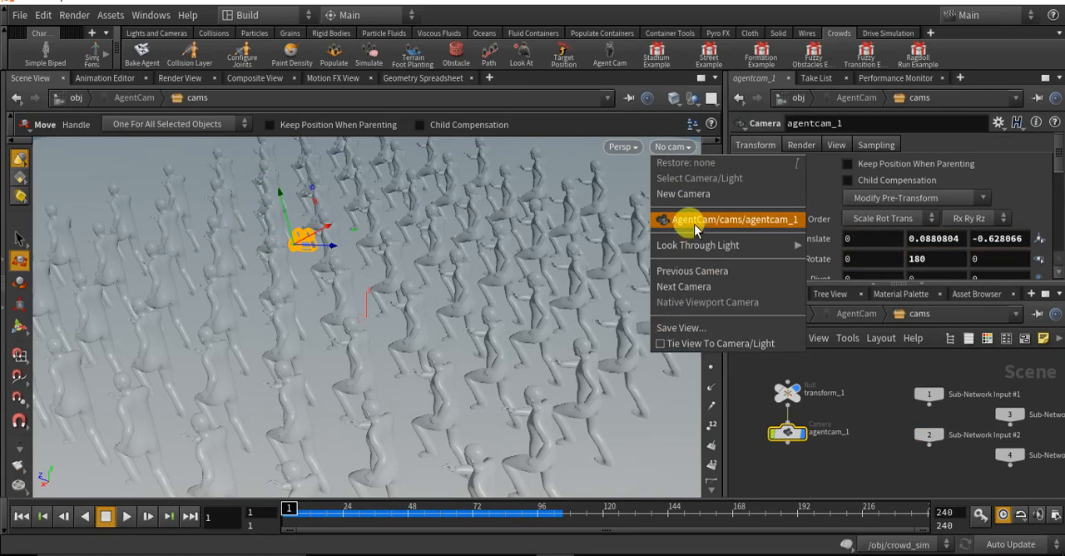
click(736, 220)
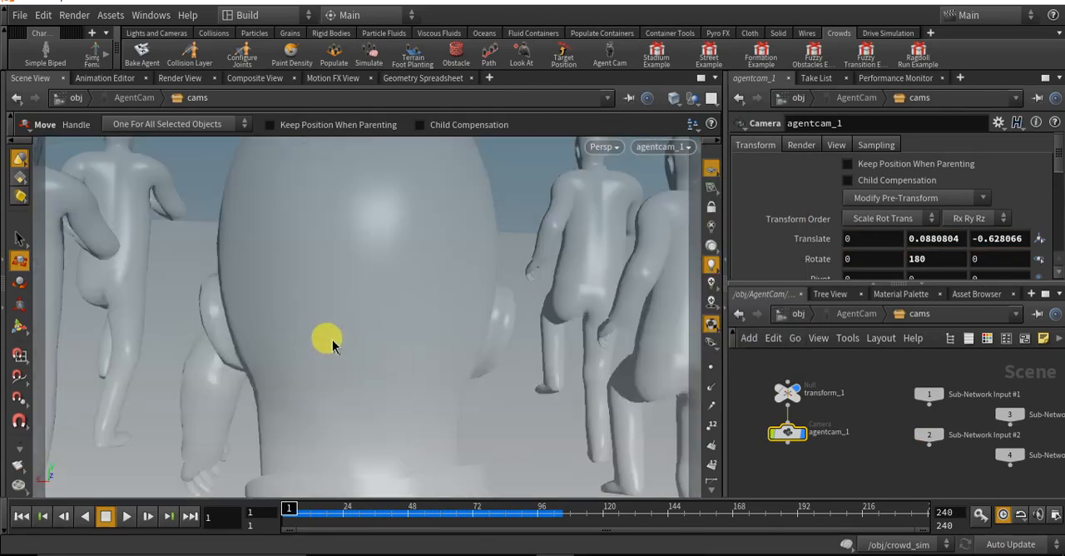
mouse_move(712, 208)
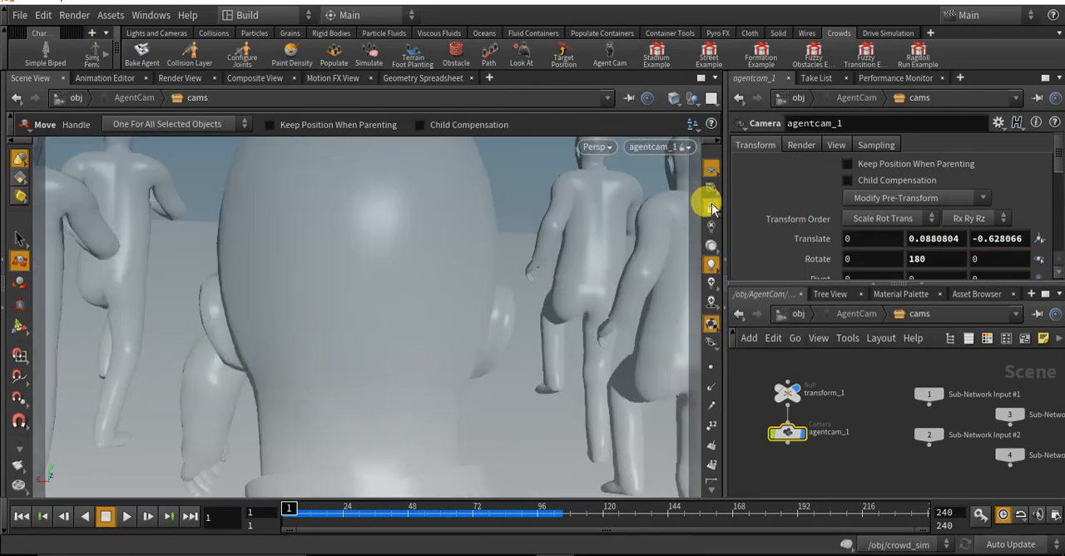
click(18, 429)
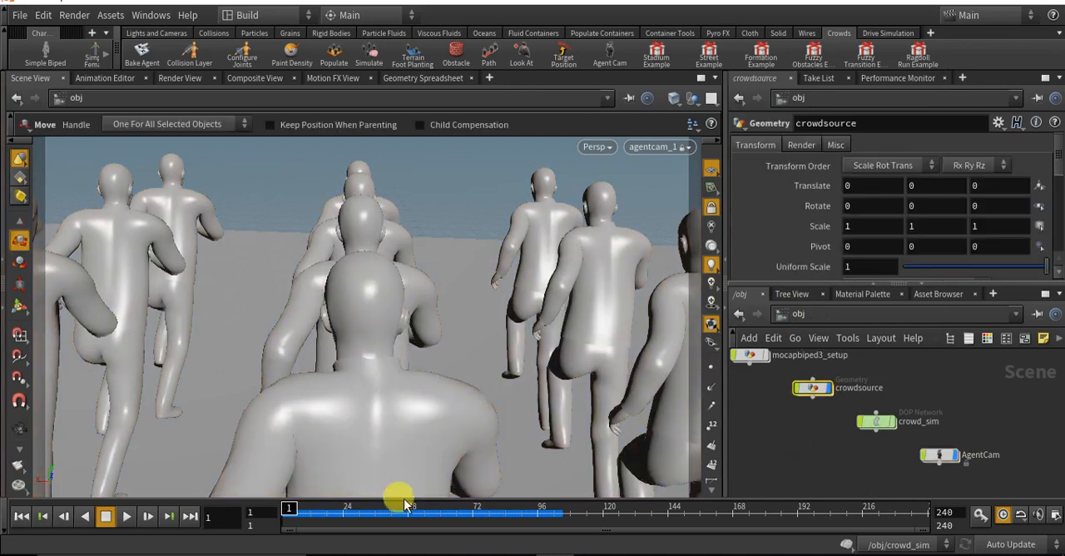
Rewind to an early frame and play the crowd run forward through agentcam_1.
click(127, 516)
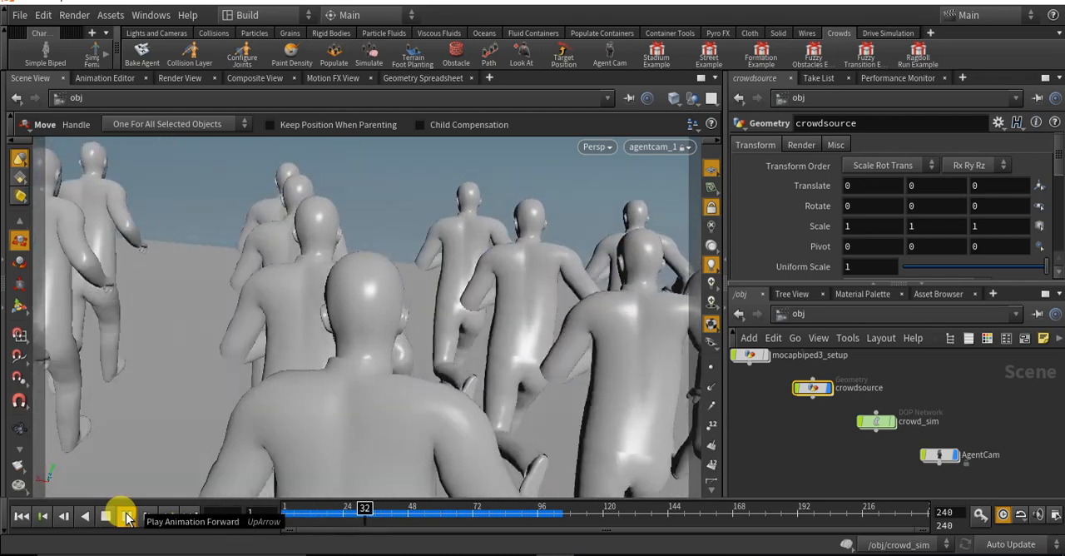
click(123, 516)
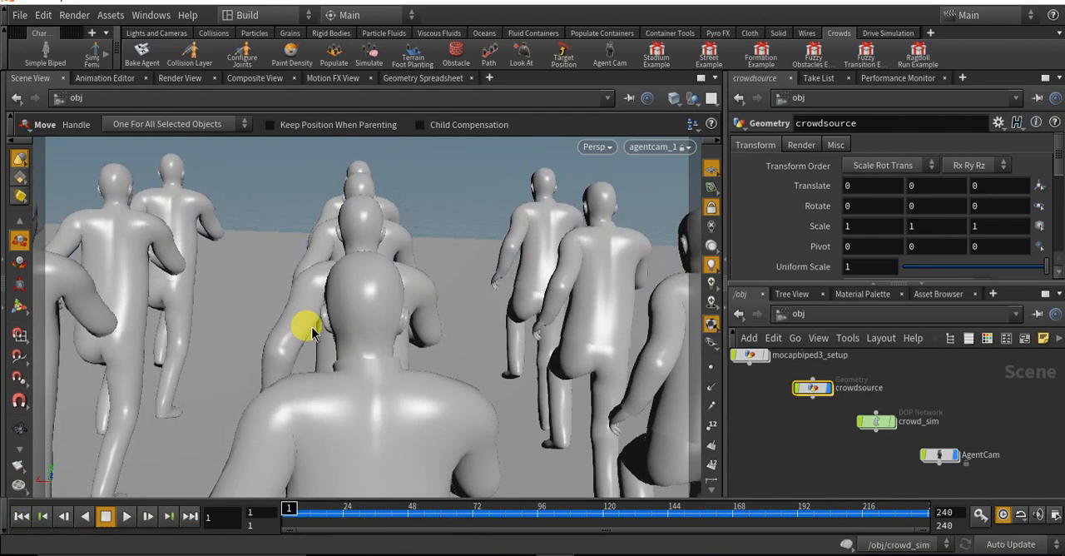
mouse_move(550, 547)
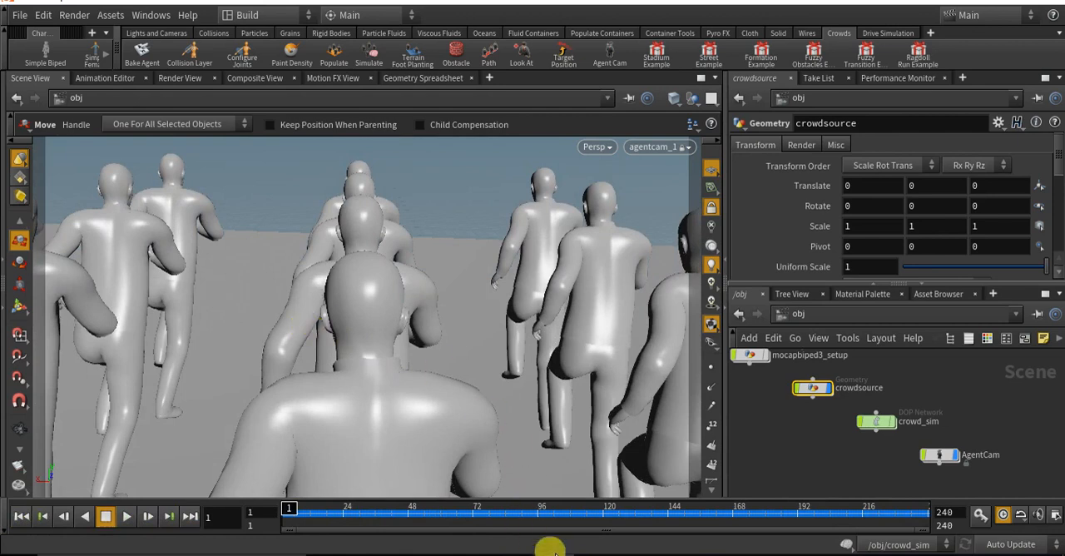